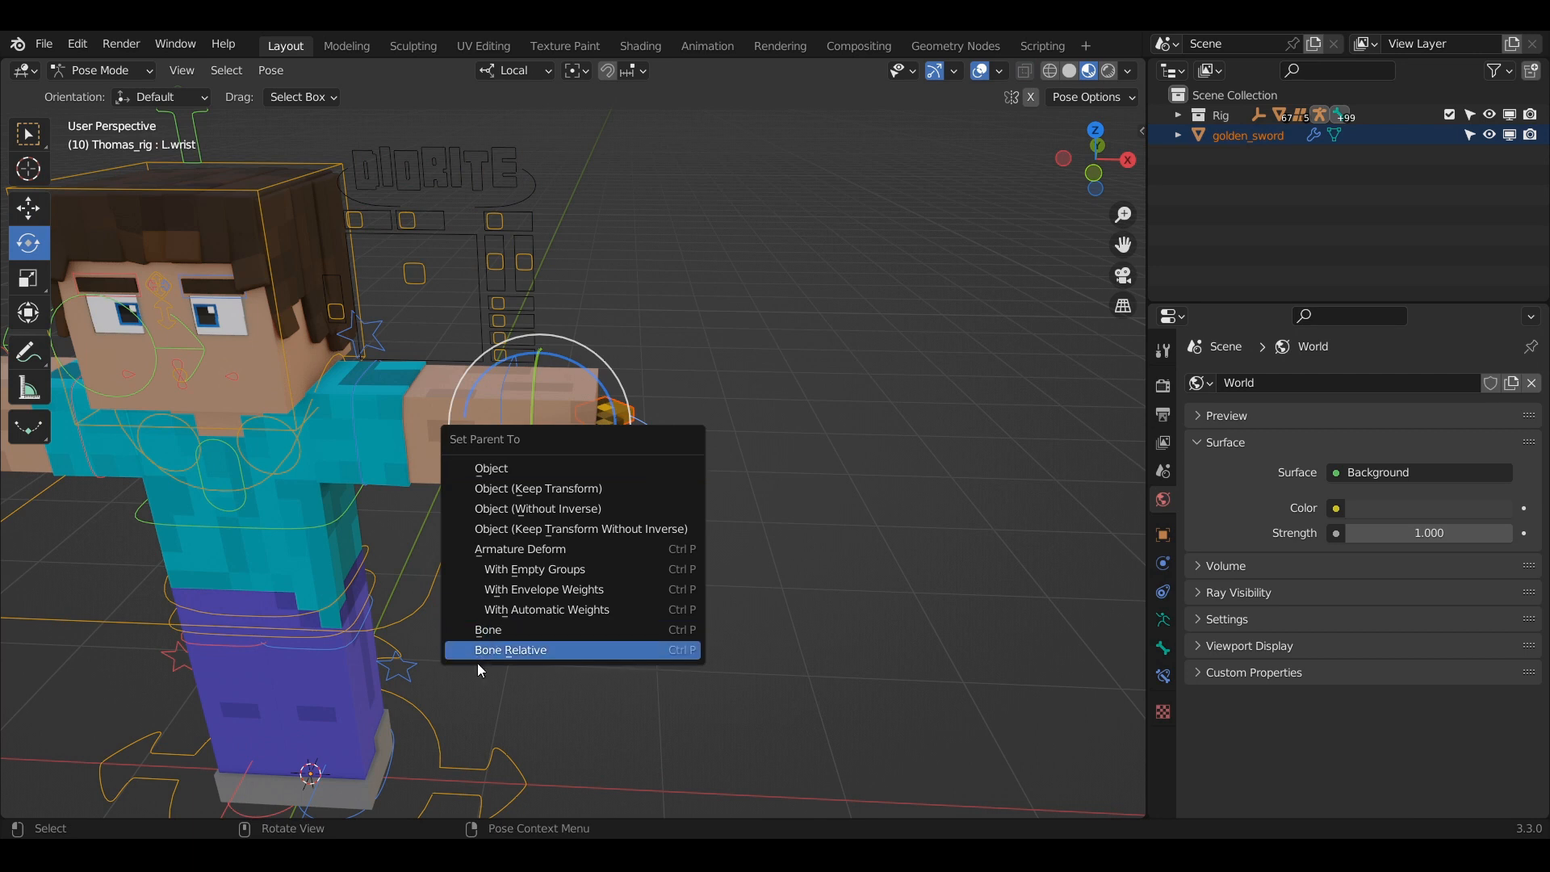
# - Parent the golden sword to Thomas_rig's L.wrist bone using Bone Relative
pyautogui.click(510, 649)
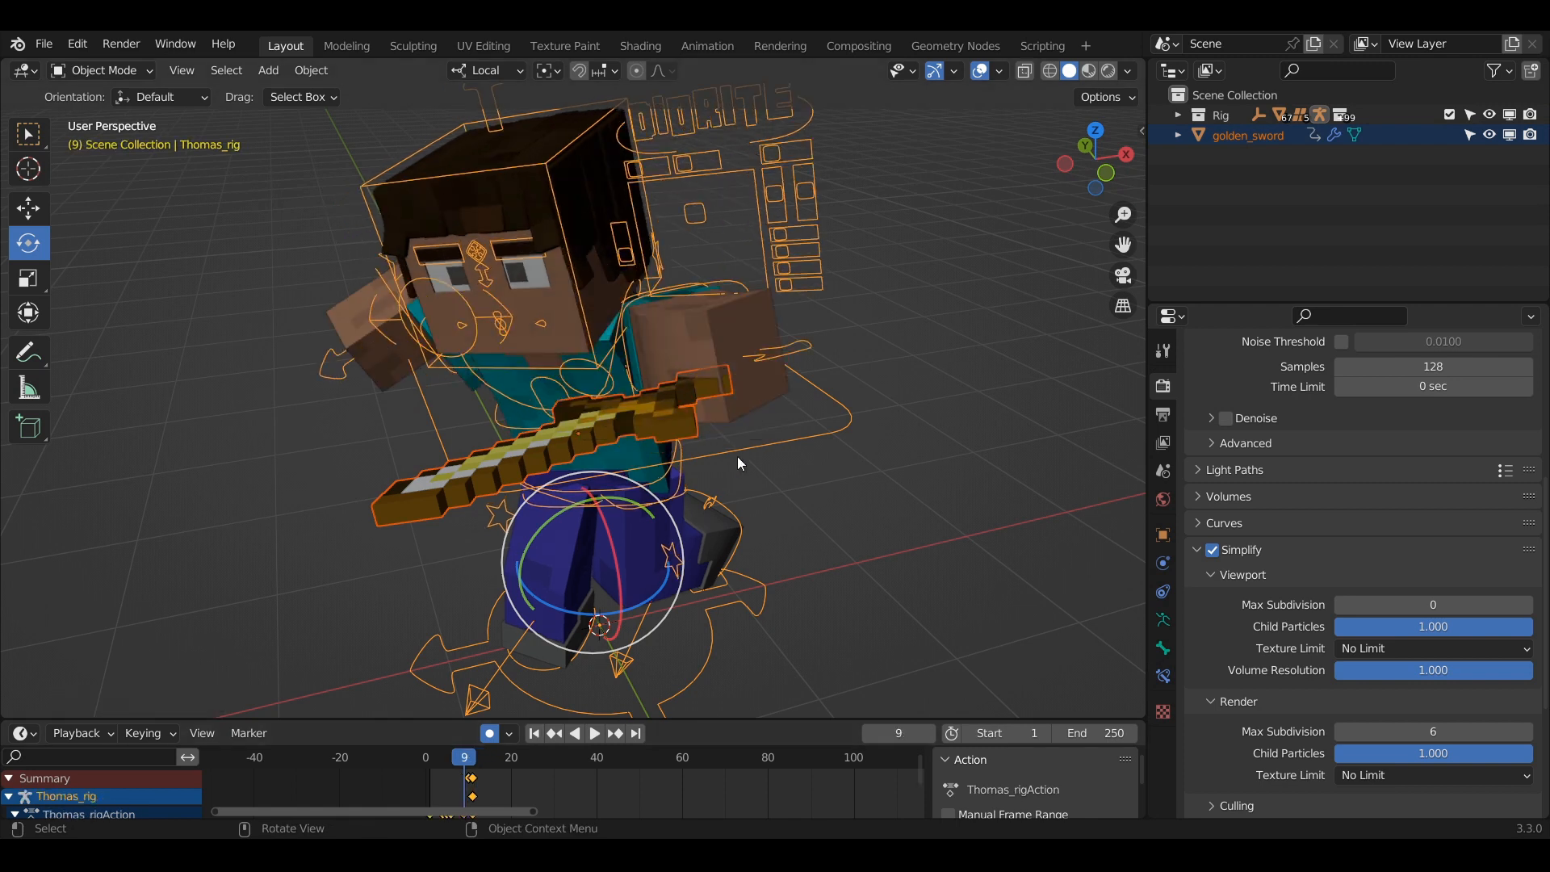
# - Clear the sword's parent with Clear and Keep Transformation so it rests beside the left hand
pyautogui.click(592, 733)
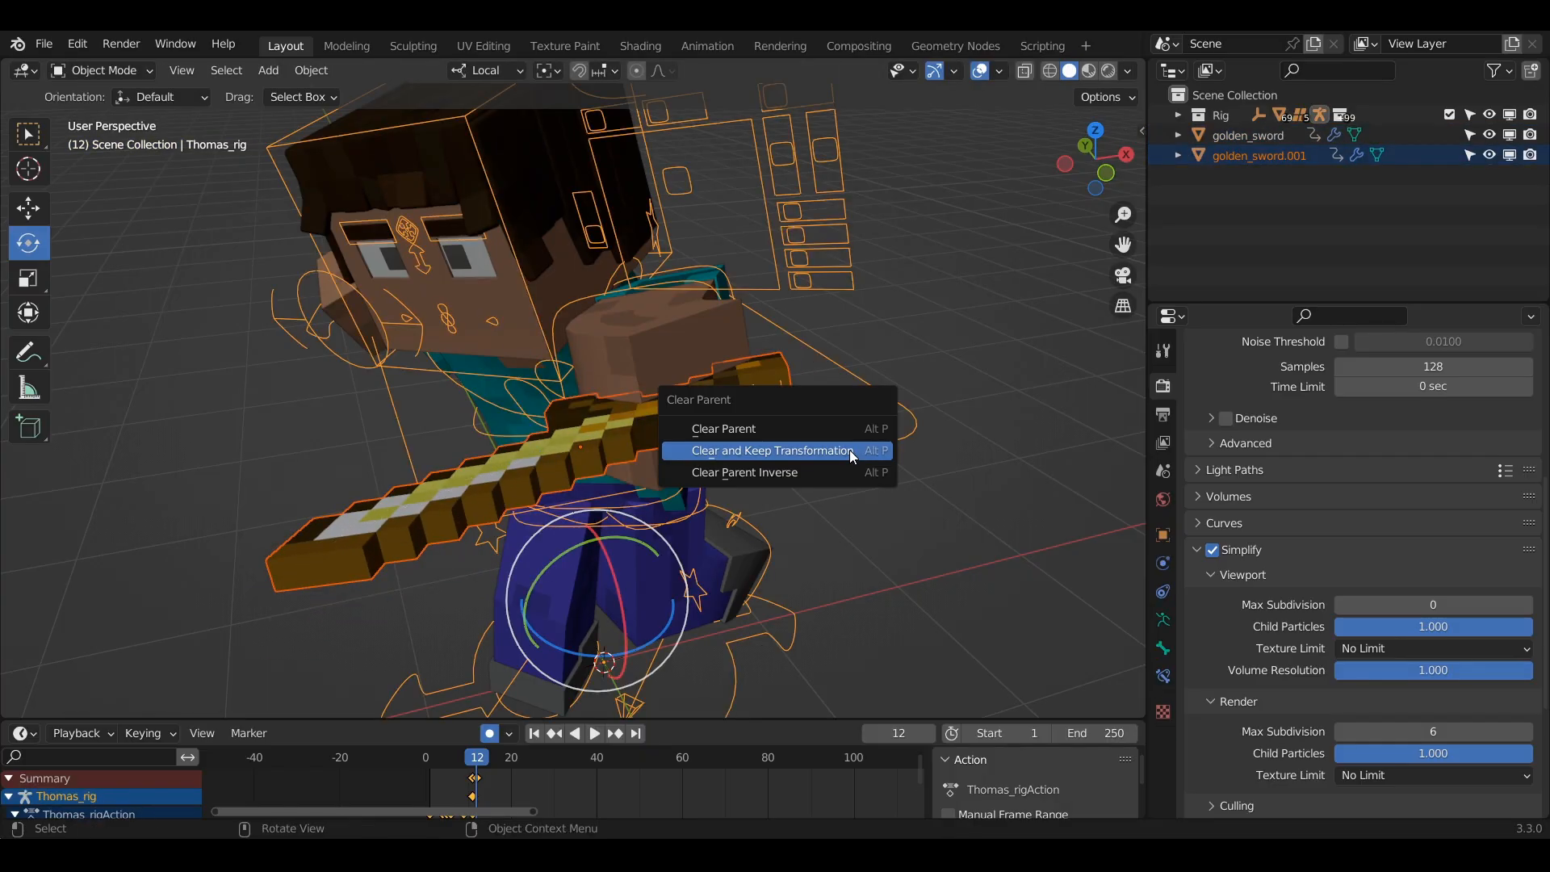
pyautogui.click(768, 450)
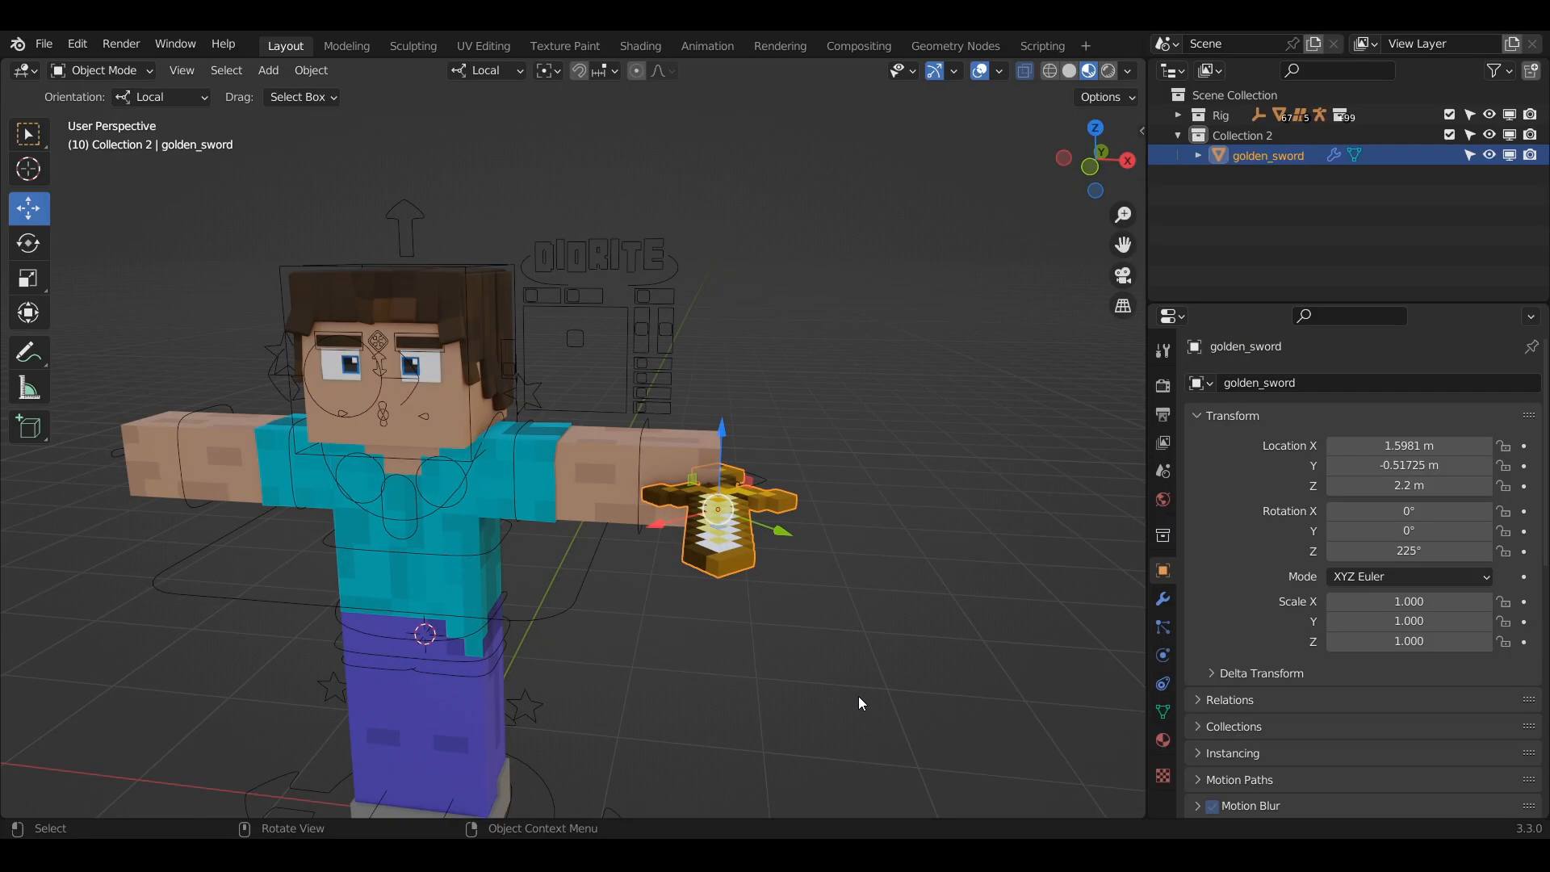
# - Add a Child Of constraint to the sword targeting Thomas_rig's L.wrist bone
pyautogui.click(1248, 382)
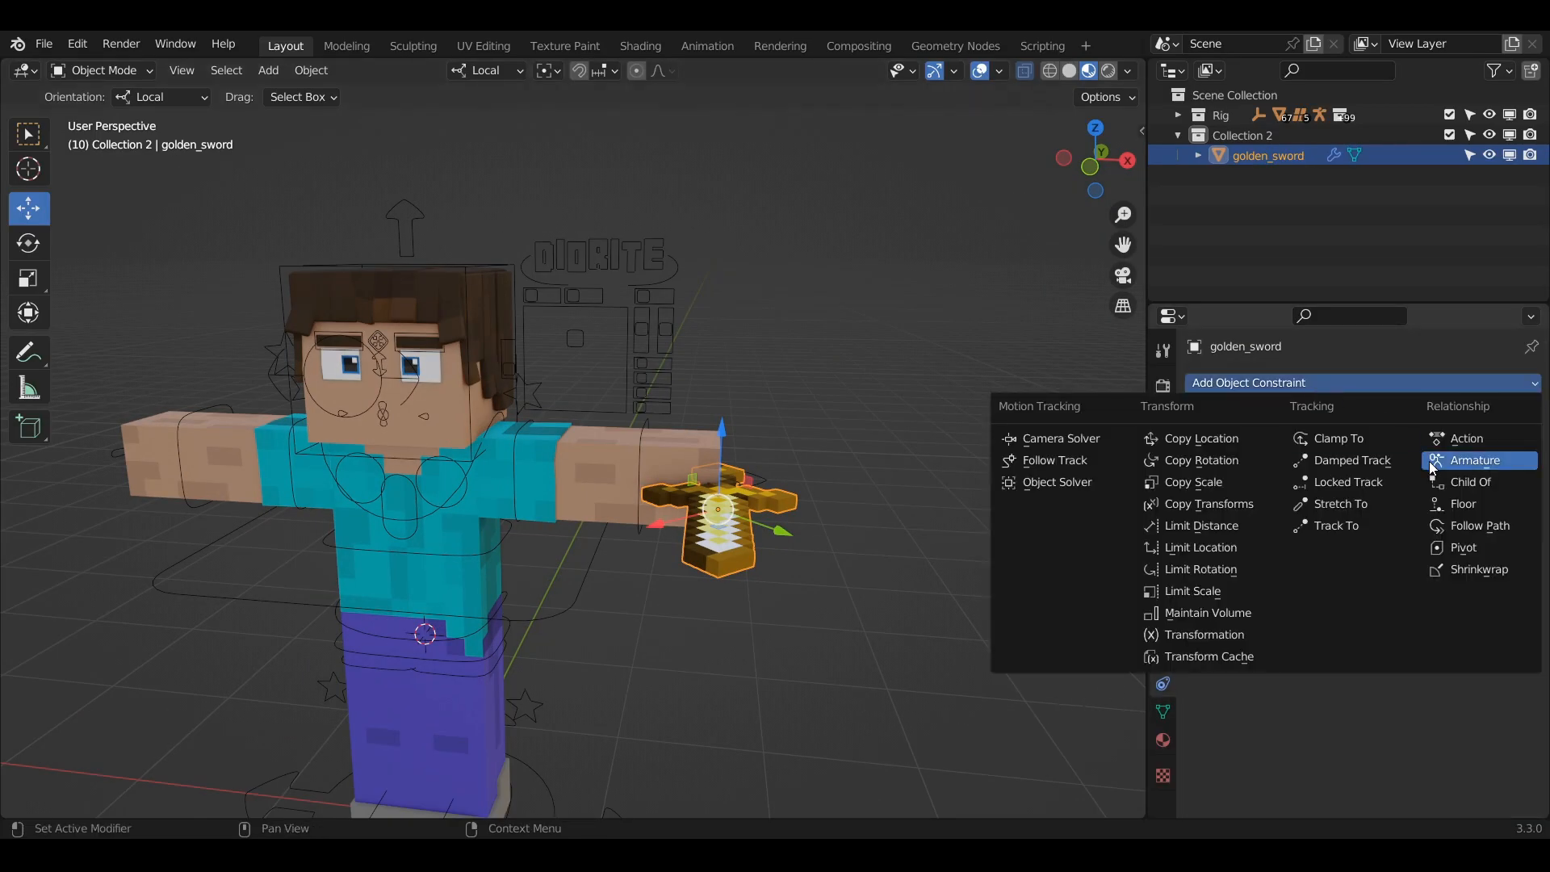
pyautogui.click(1470, 482)
pyautogui.write('L.wr')
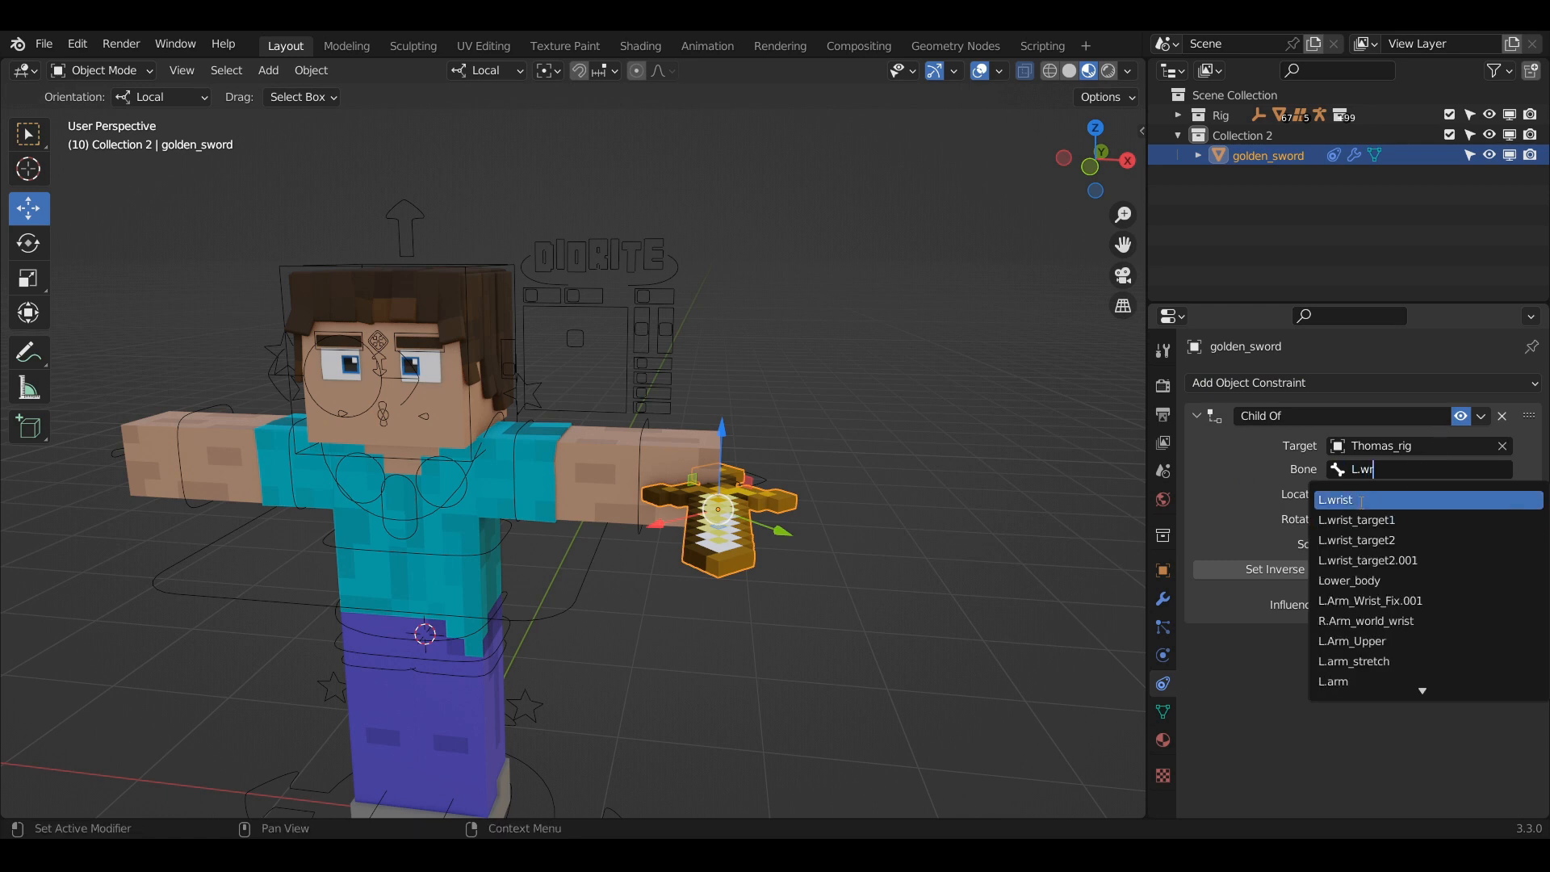
pyautogui.click(1336, 499)
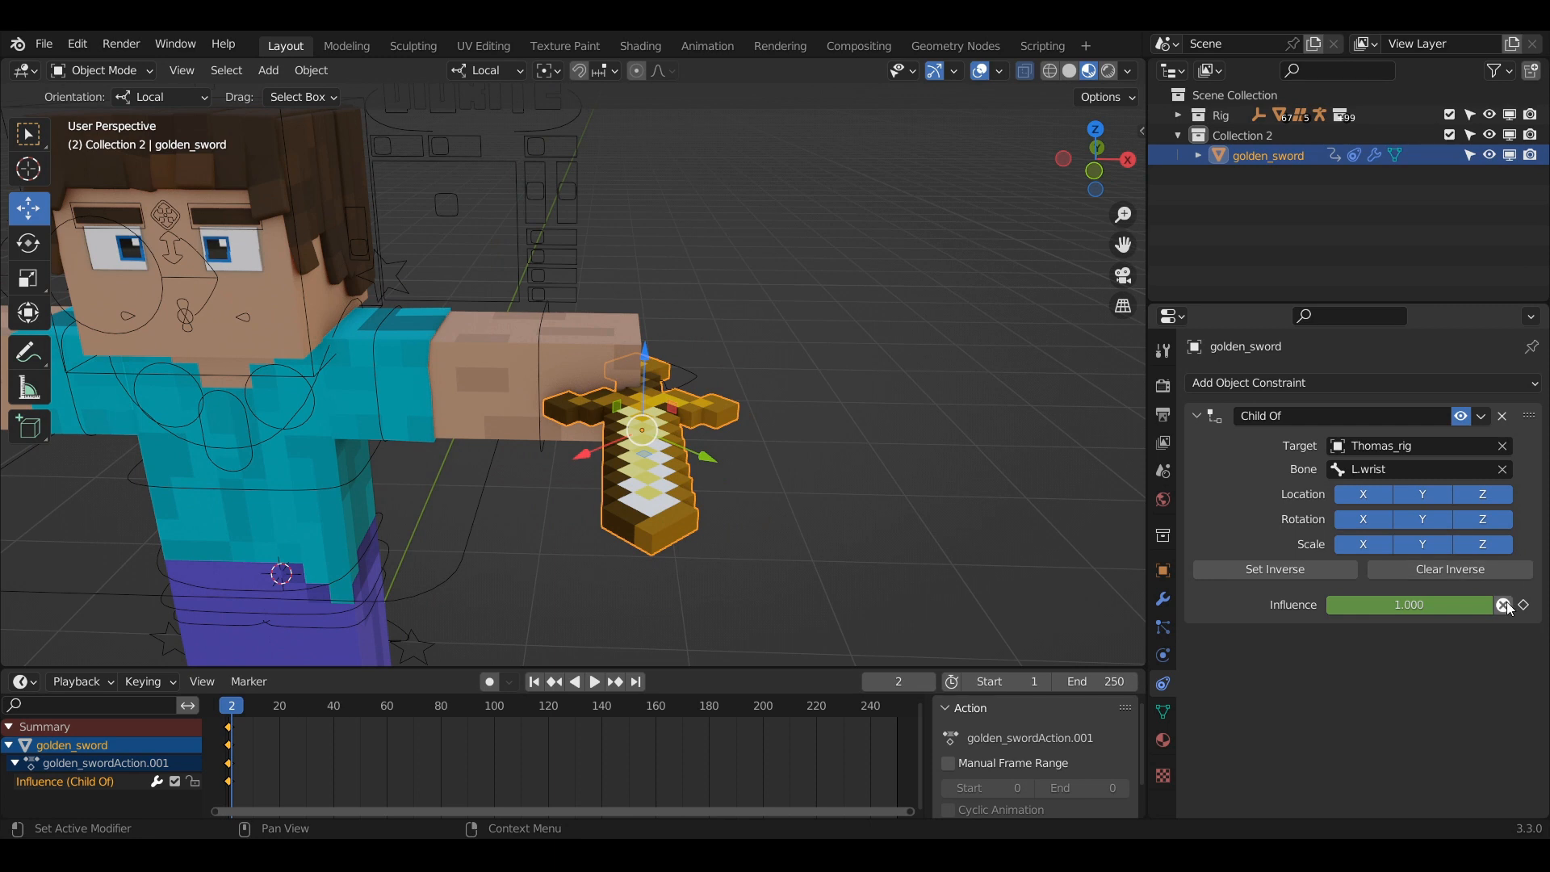
# - Keyframe the Child Of influence at 1.000, then lower it to 0.000 on the next frame
pyautogui.click(1408, 604)
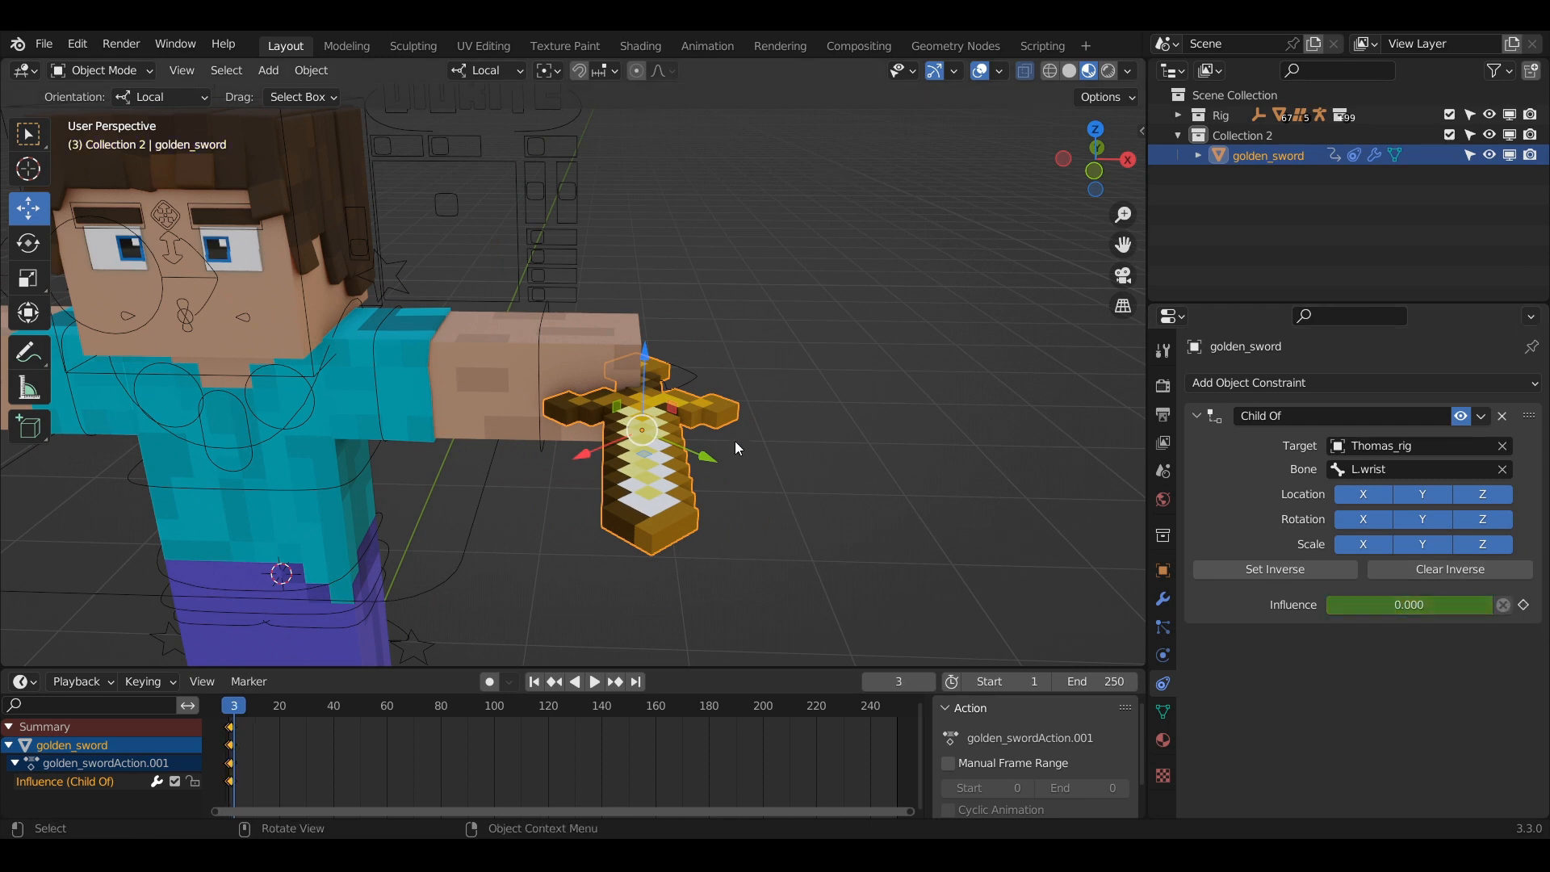
pyautogui.moveTo(647, 446); pyautogui.dragTo(801, 376)
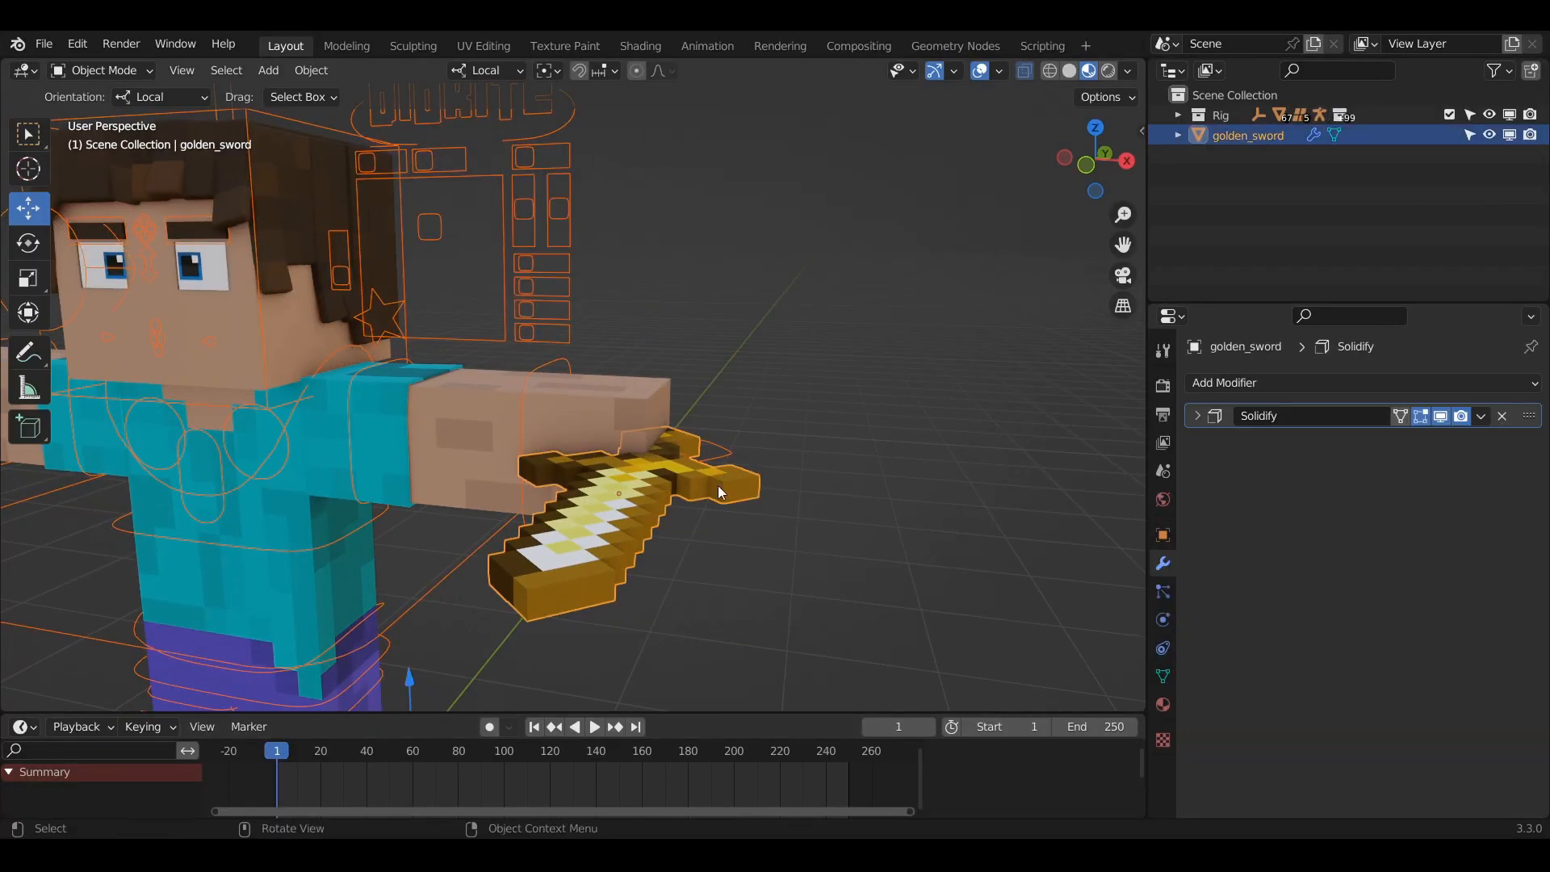
# - Create a Dynamic Parent link from the sword to the hand bone and rotate the arm to test
pyautogui.click(1135, 344)
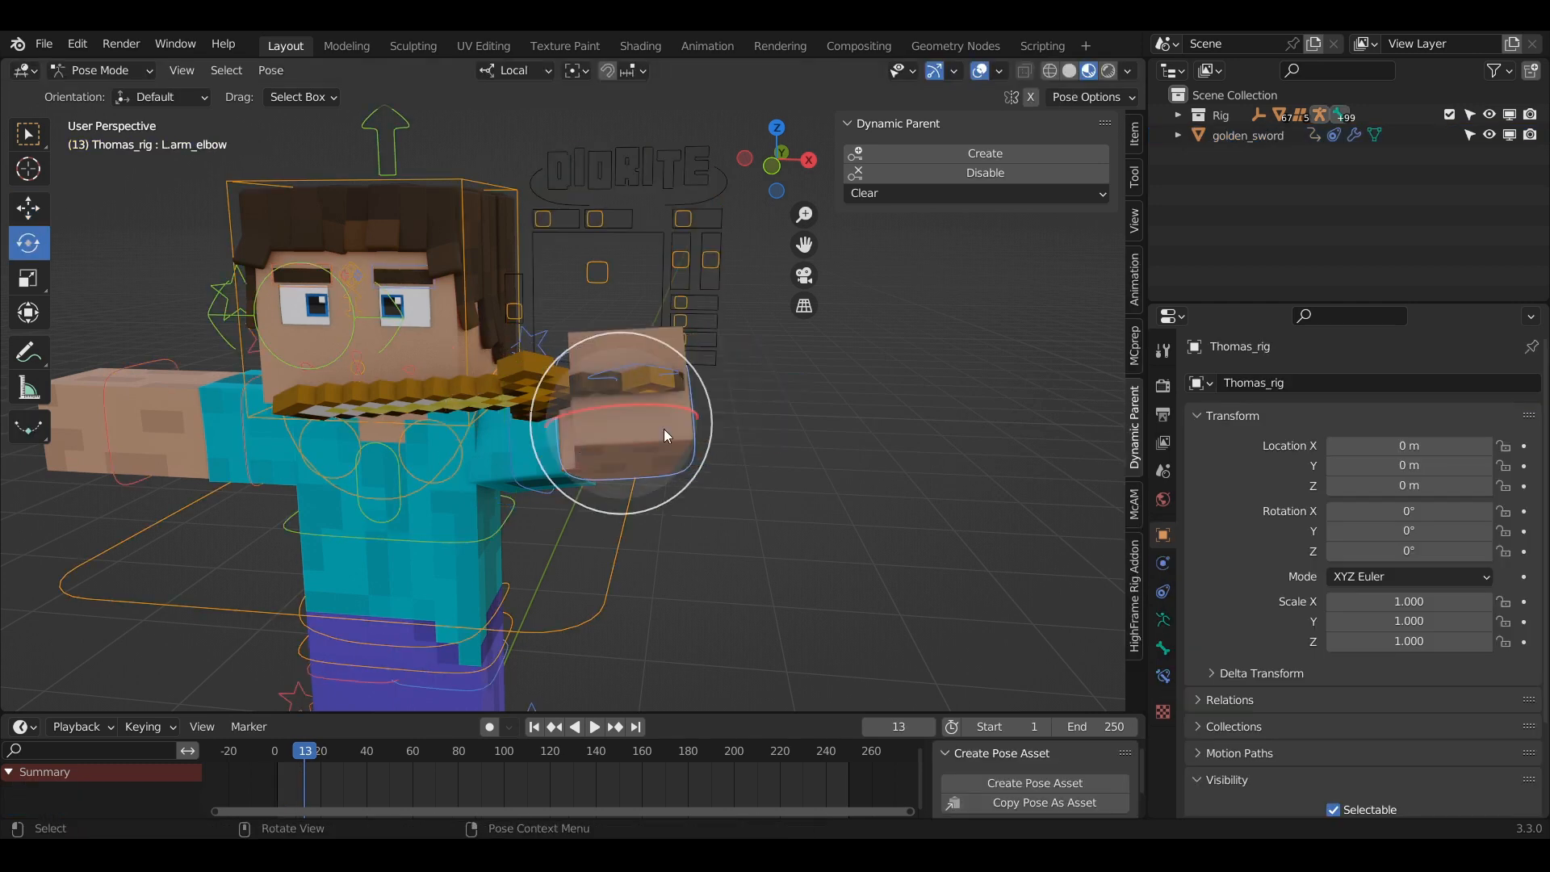
pyautogui.moveTo(662, 434); pyautogui.dragTo(662, 512)
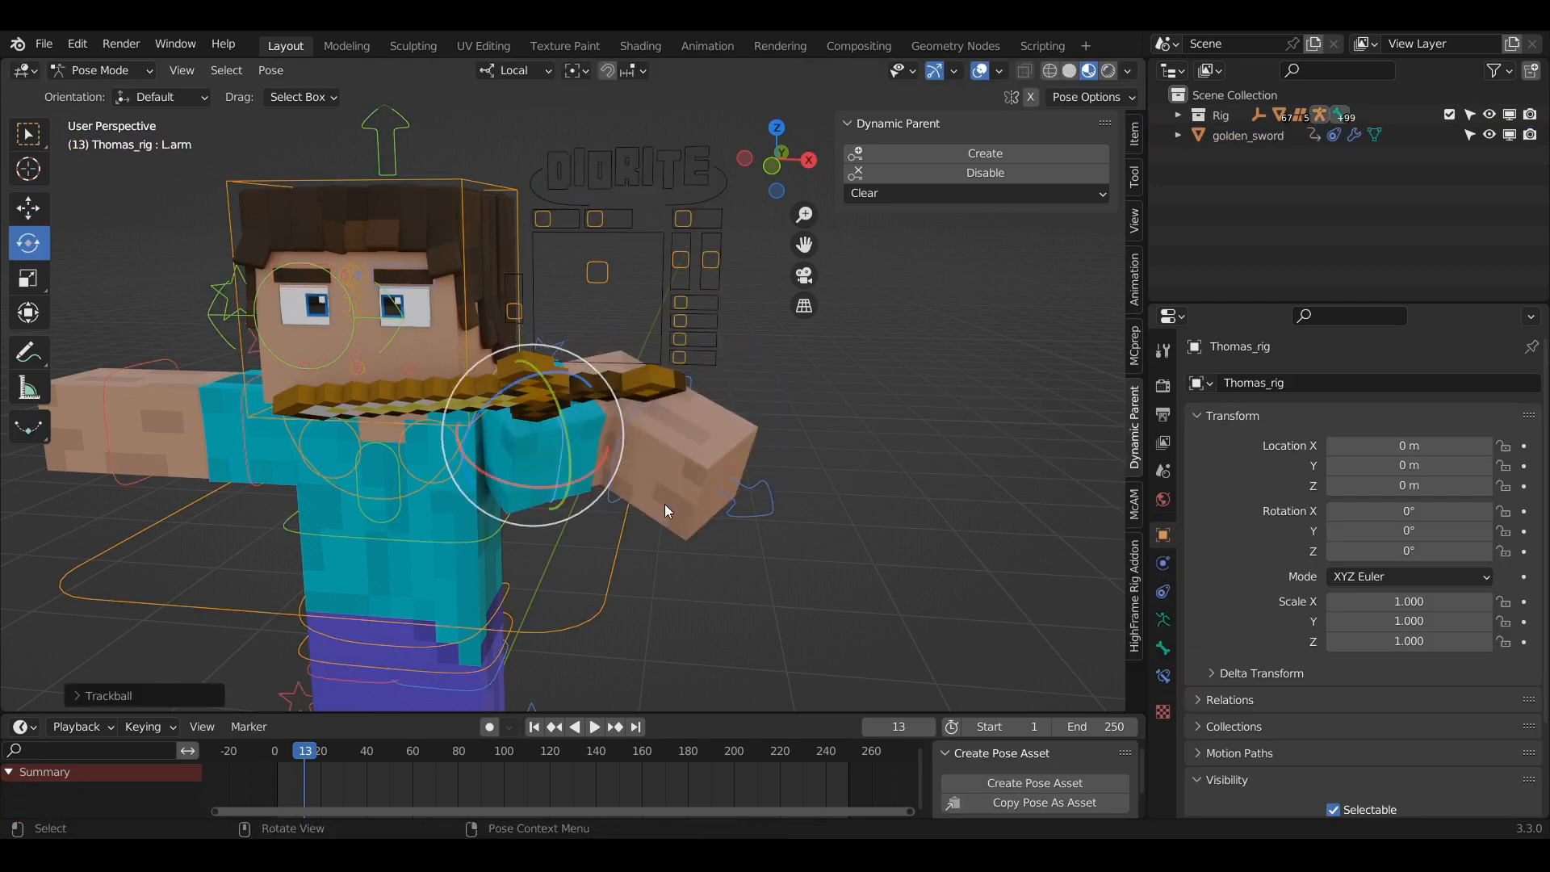